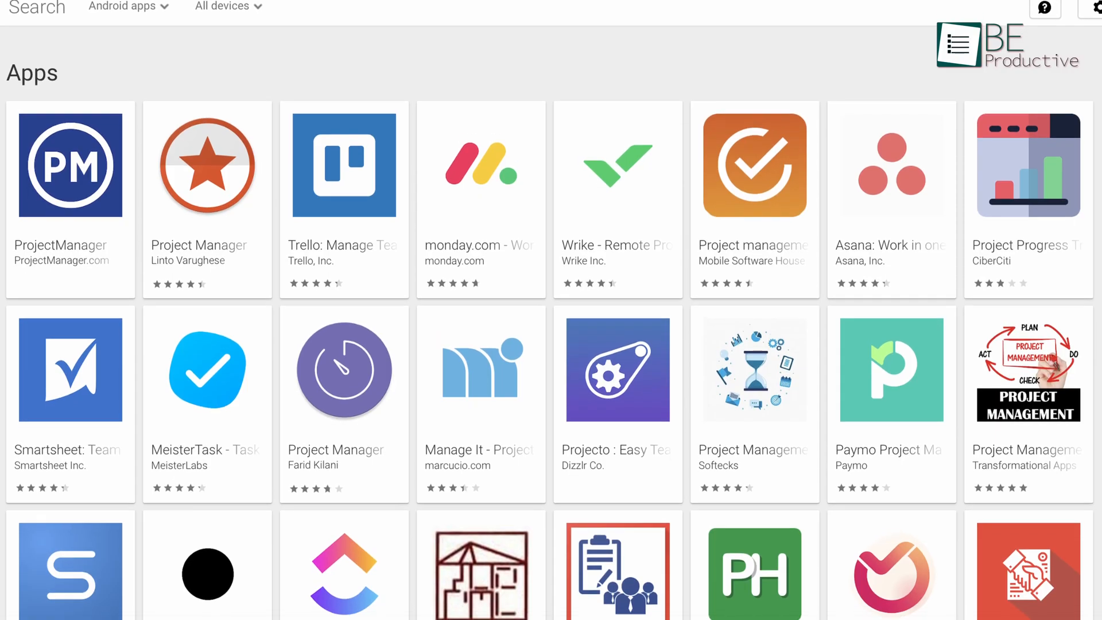
Add a new block below the paragraph and review the investments table and status board
scroll("up", 3)
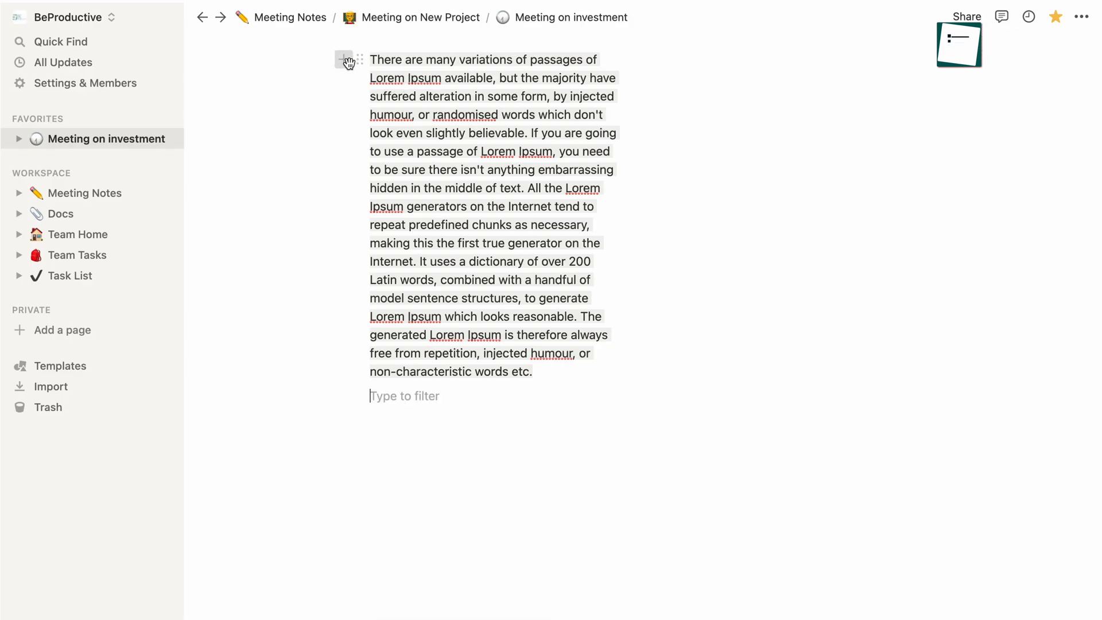
left_click(343, 58)
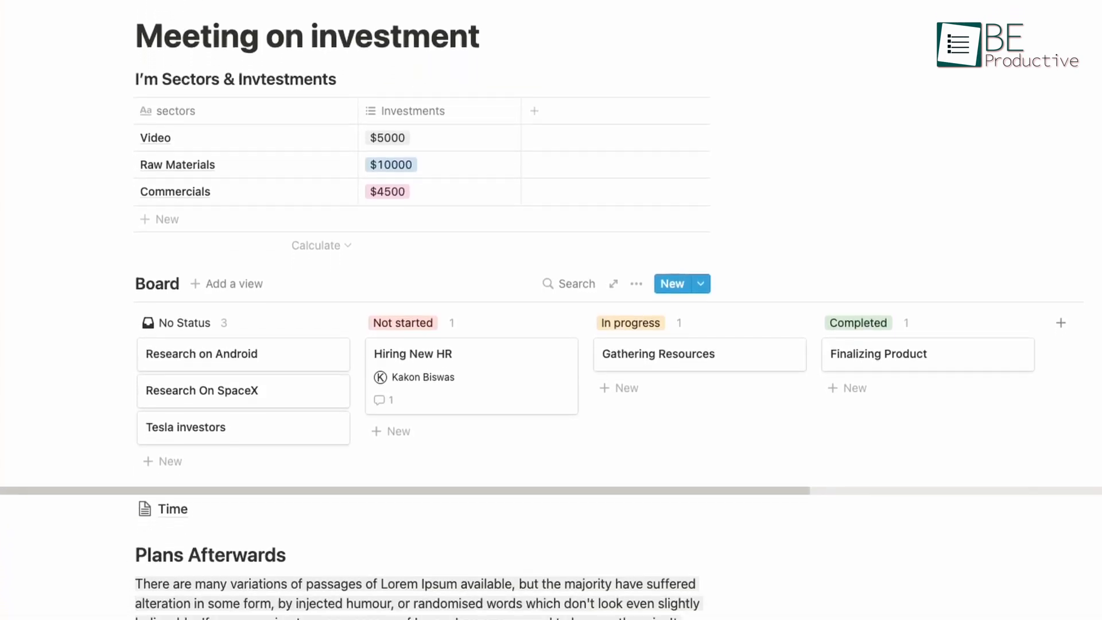
scroll("down", 3)
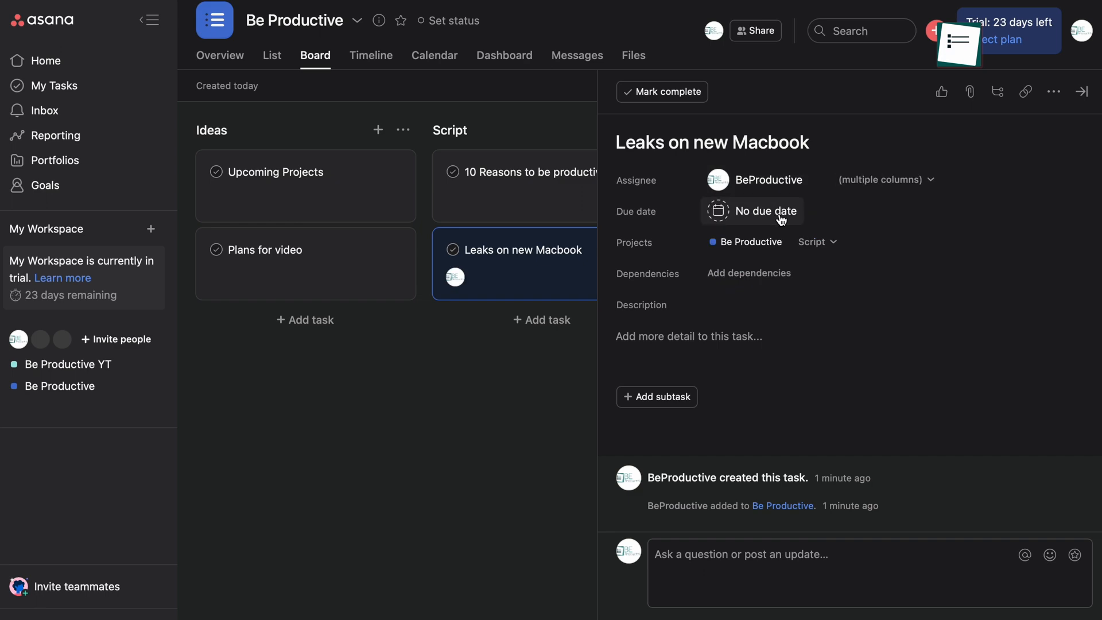
View the Leaks on new Macbook task and close the workspace invitation dialog
left_click(116, 339)
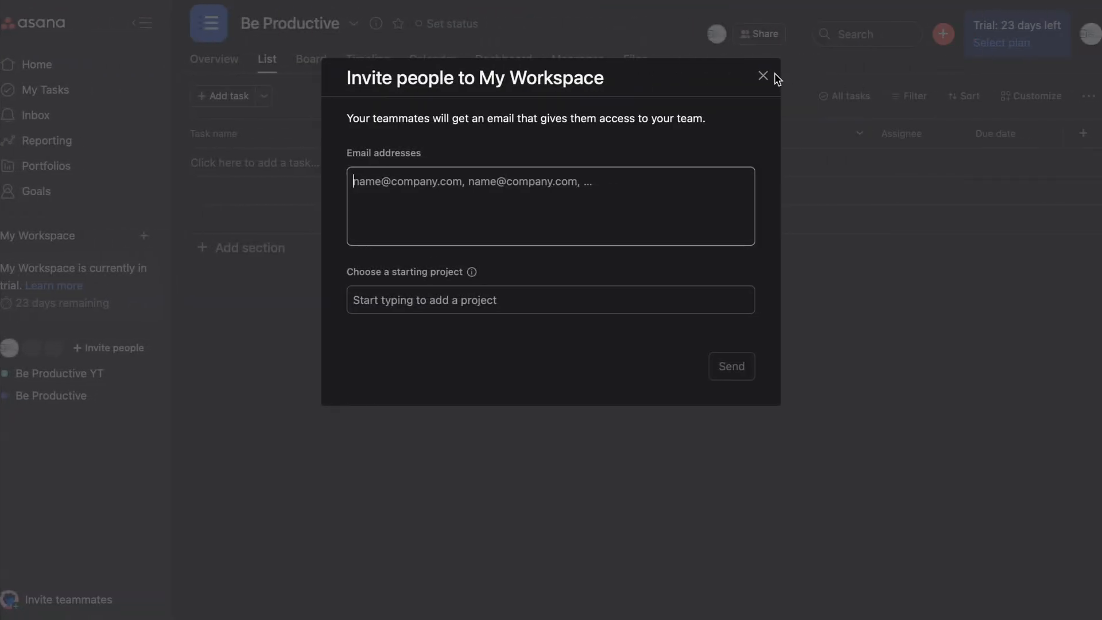
left_click(762, 76)
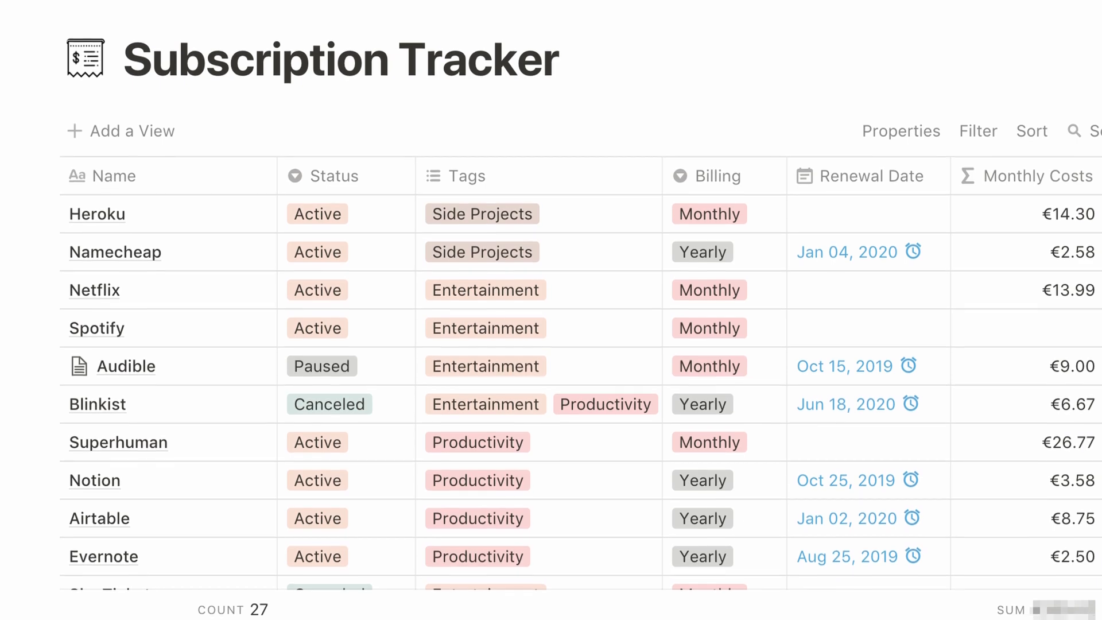
Scroll through the Subscription Tracker table of statuses, billing cycles and monthly costs
scroll("up", 3)
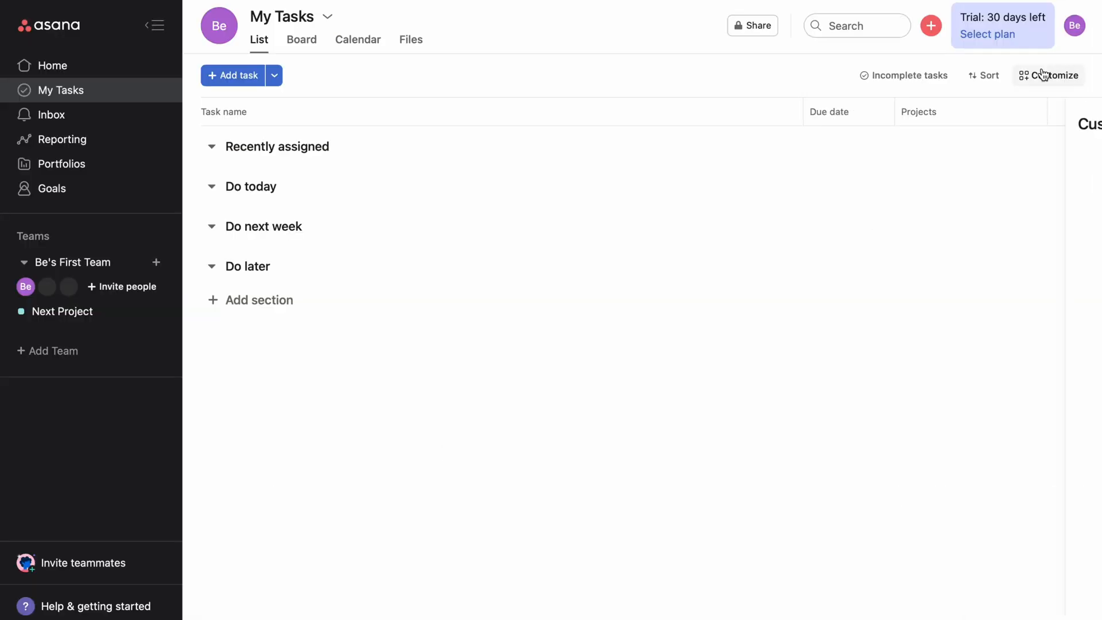
Draft a My Tasks rule triggered by Task moved to a section with an assignee-update action
left_click(1048, 76)
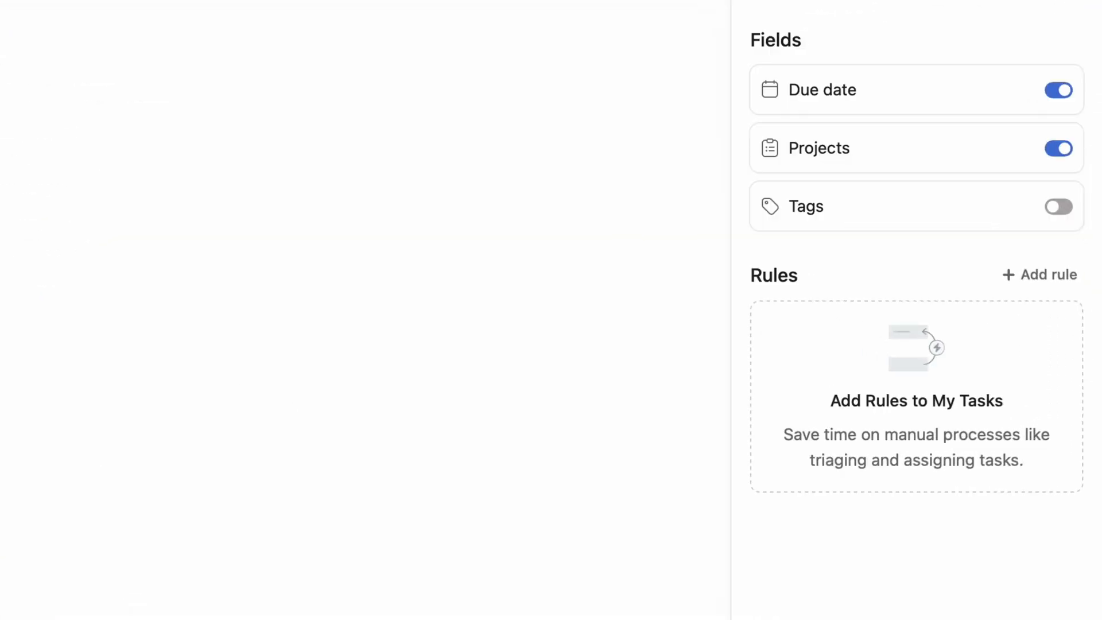
left_click(1037, 275)
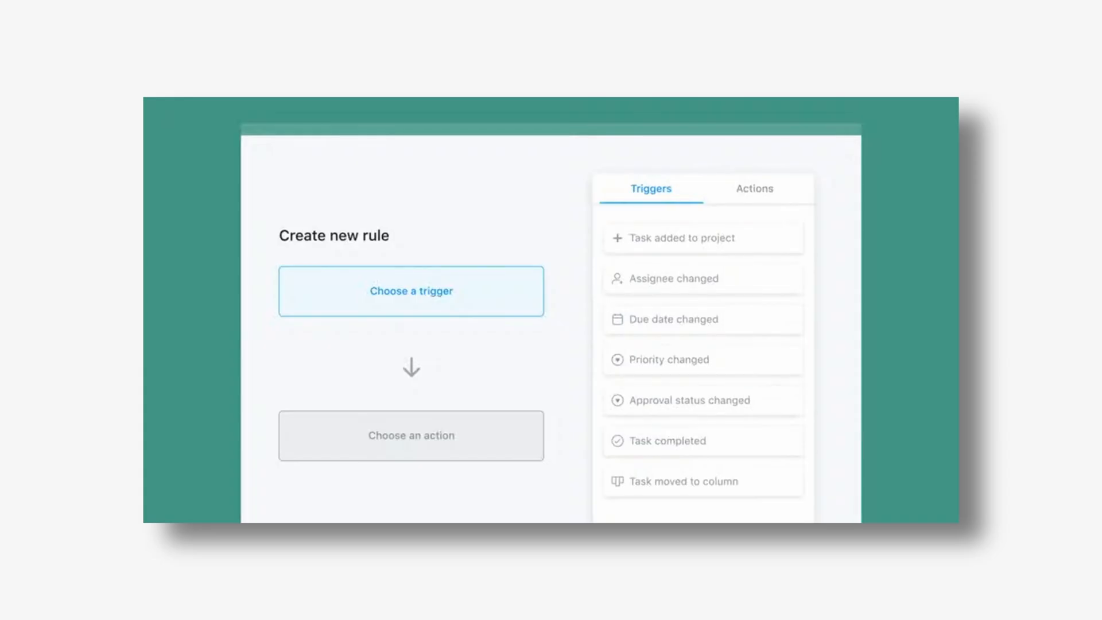
left_click(668, 359)
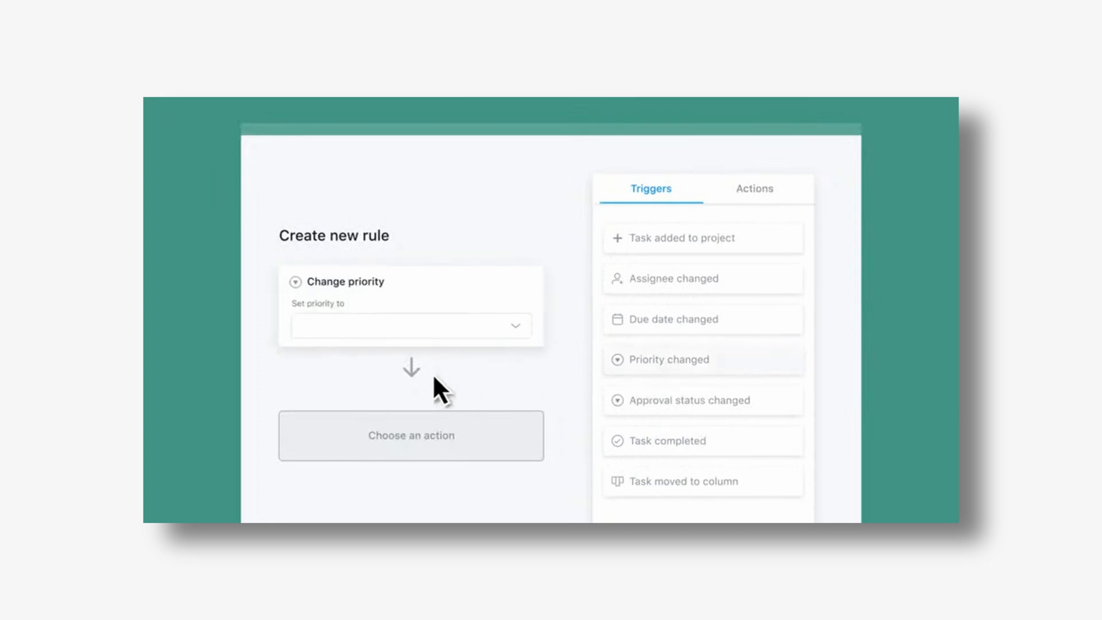
left_click(411, 325)
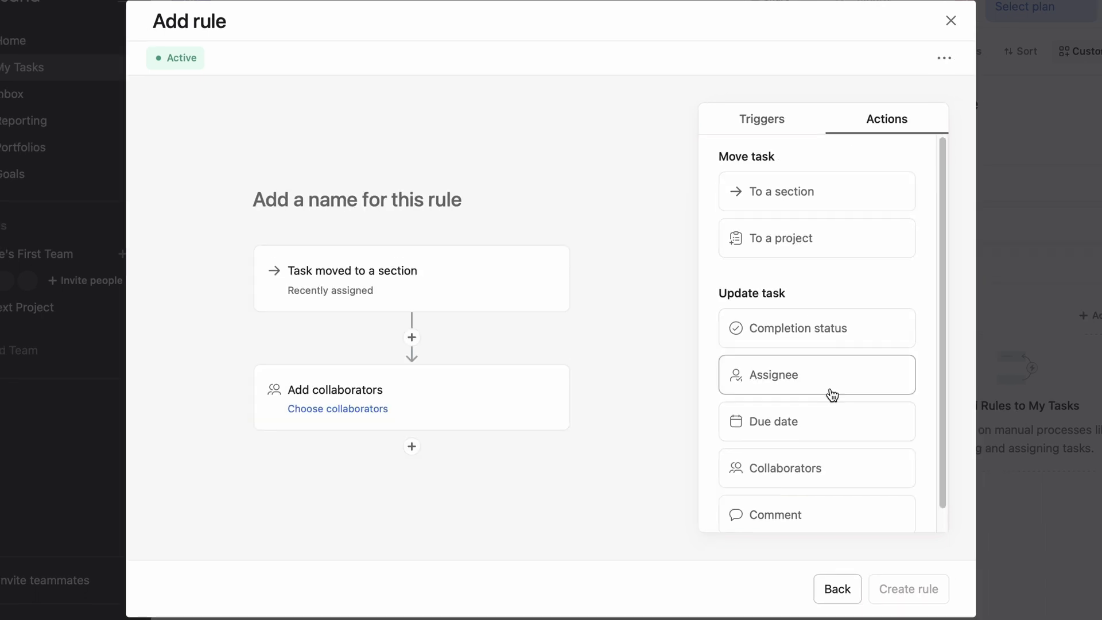
left_click(816, 327)
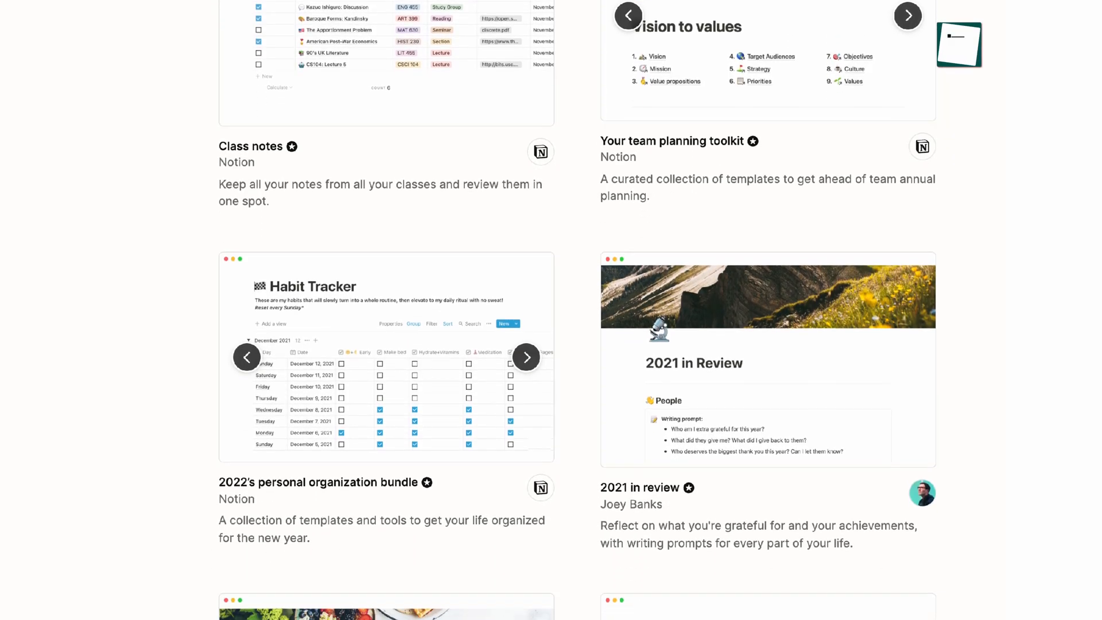
Browse the template gallery, edit the Deadline start date and name a timeline item 'commercials'
scroll("down", 3)
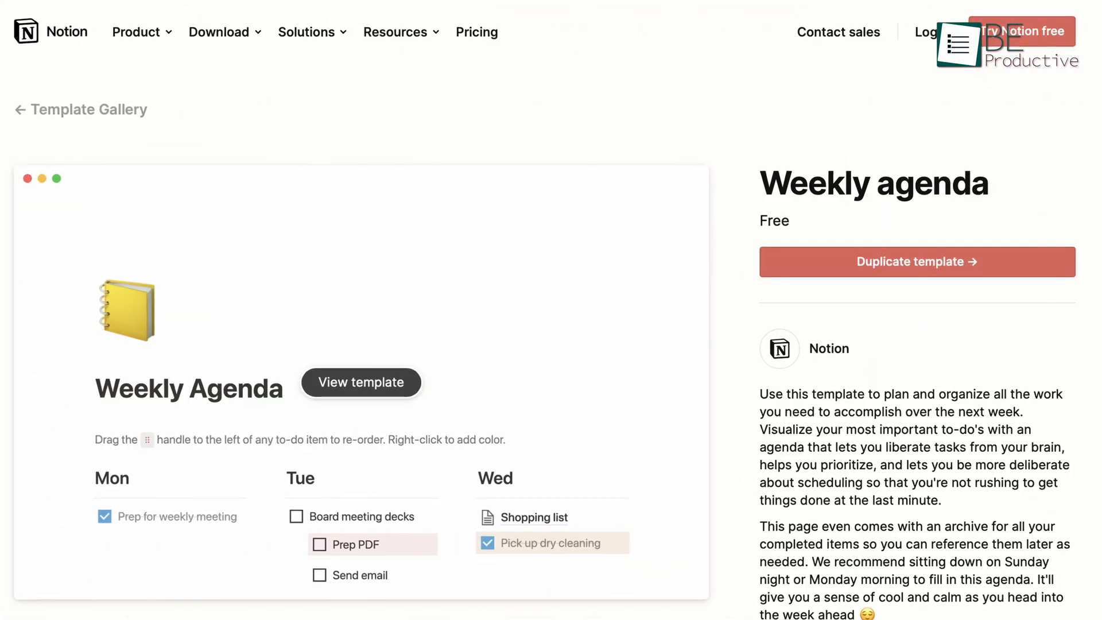
scroll("down", 3)
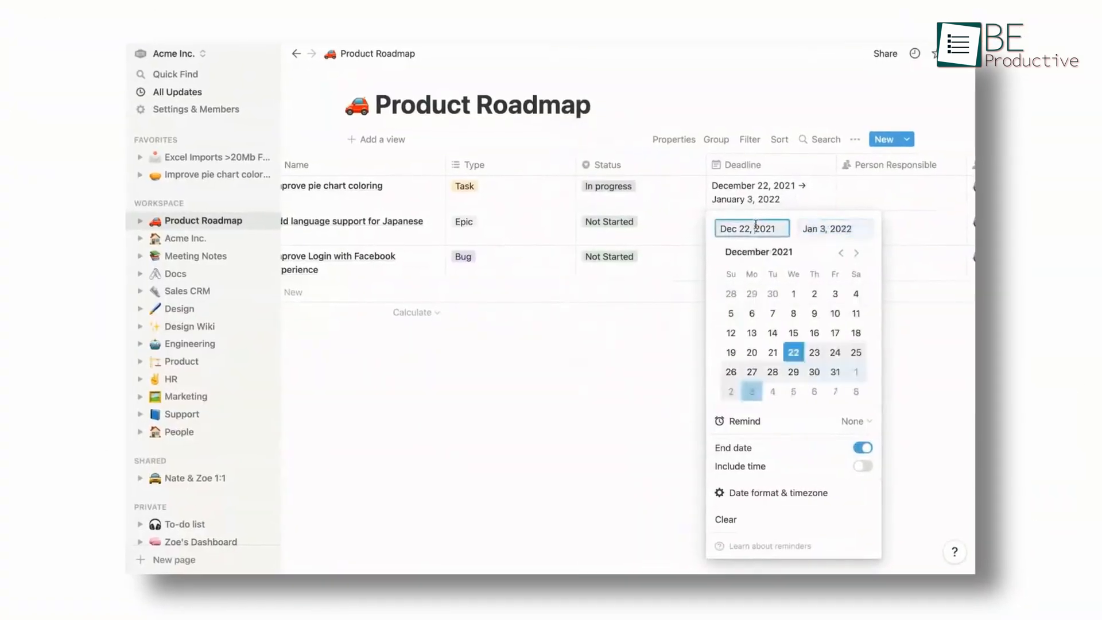
left_click(834, 227)
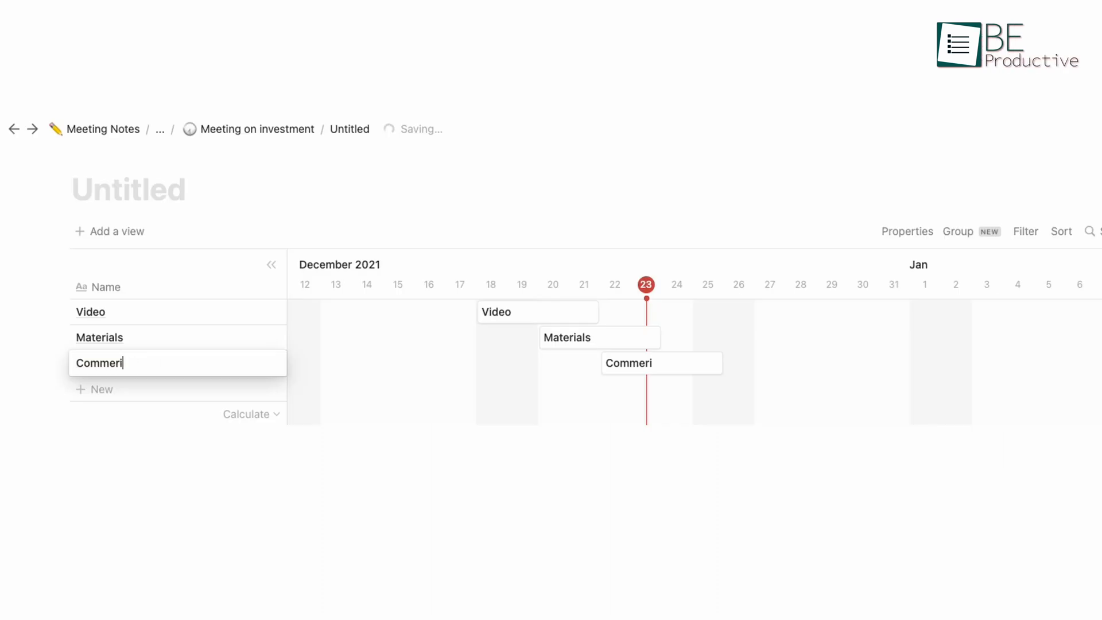
type("cials")
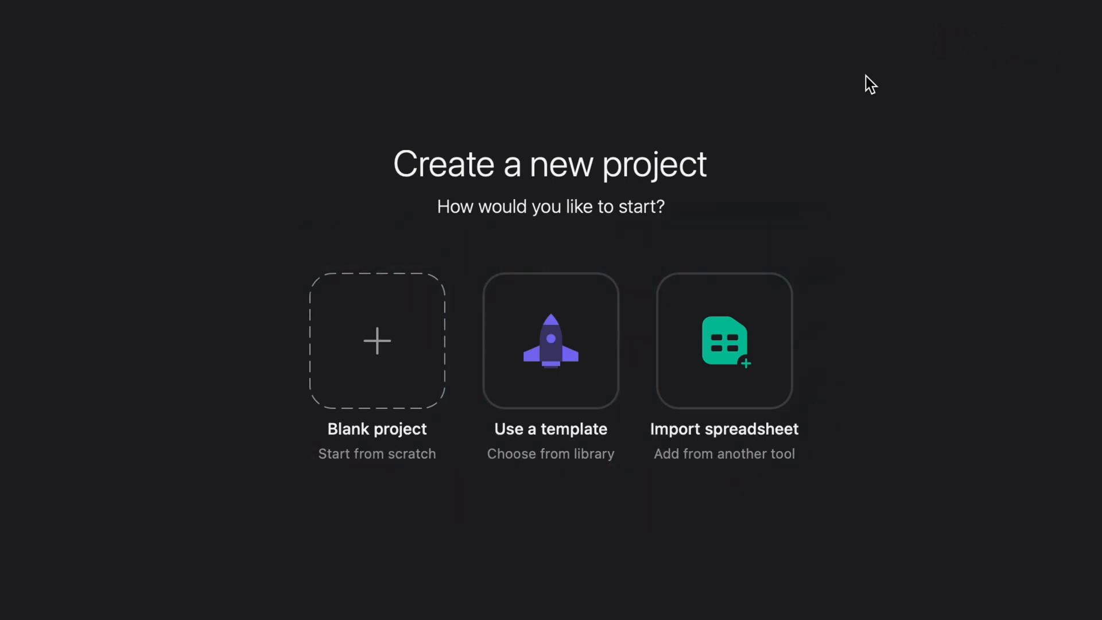
Create the blank Be Productive project, assign the Macbook task, complete a subtask and type 'then we'
left_click(377, 341)
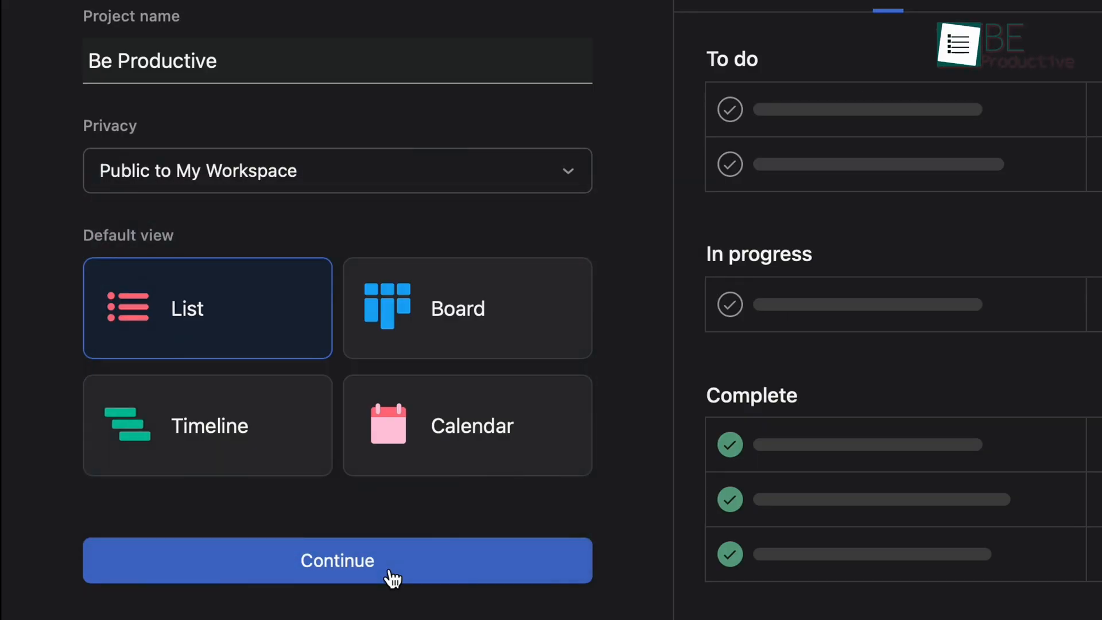
left_click(336, 560)
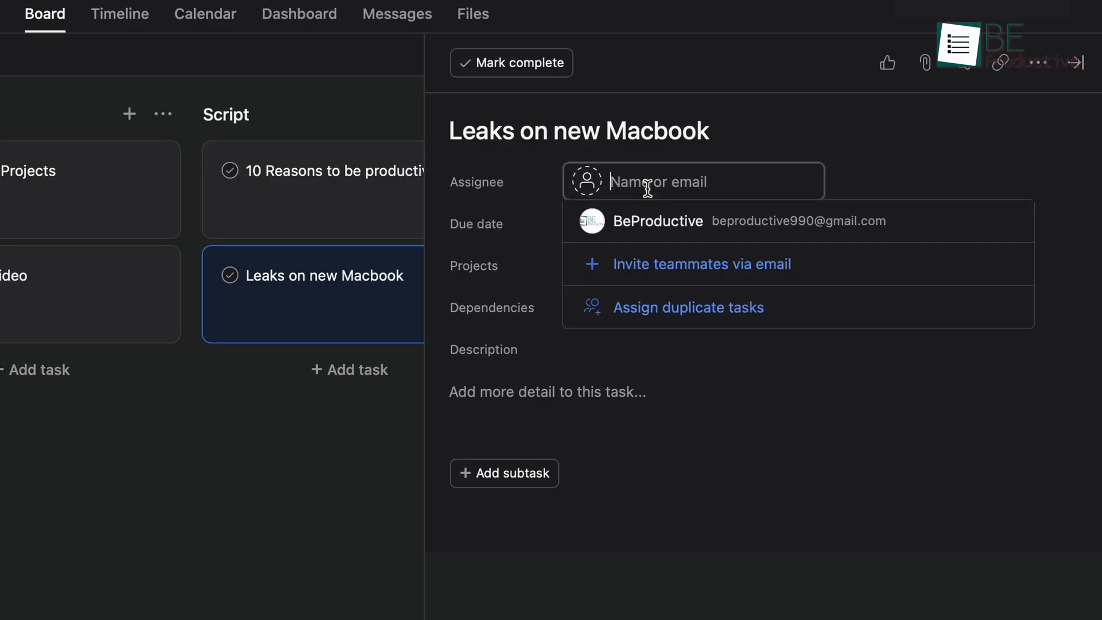
left_click(657, 220)
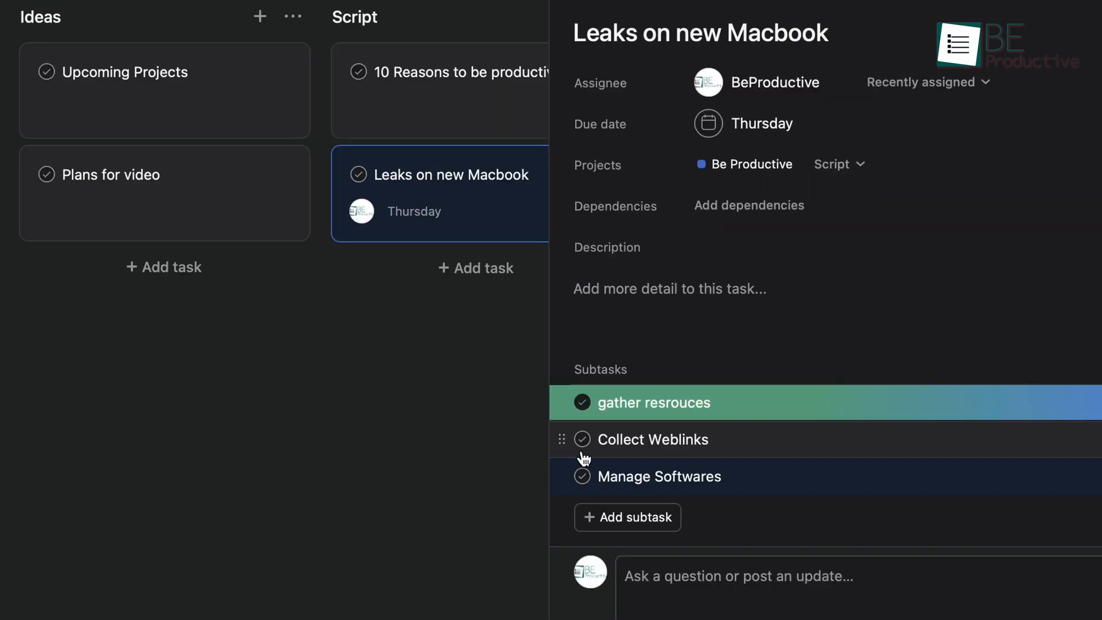
left_click(1028, 12)
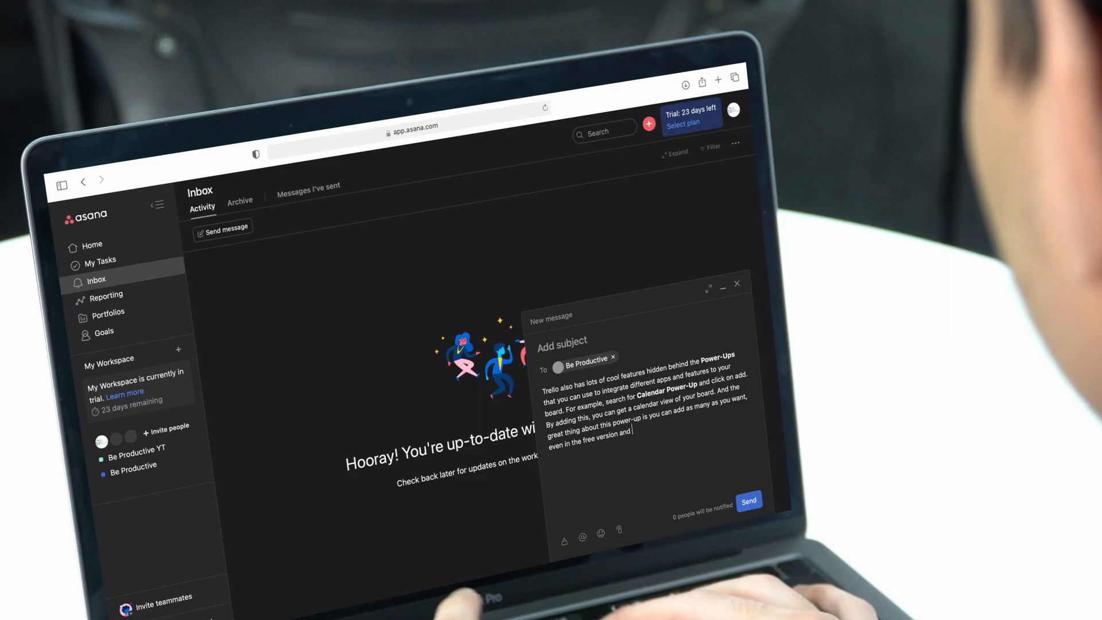
type("then we")
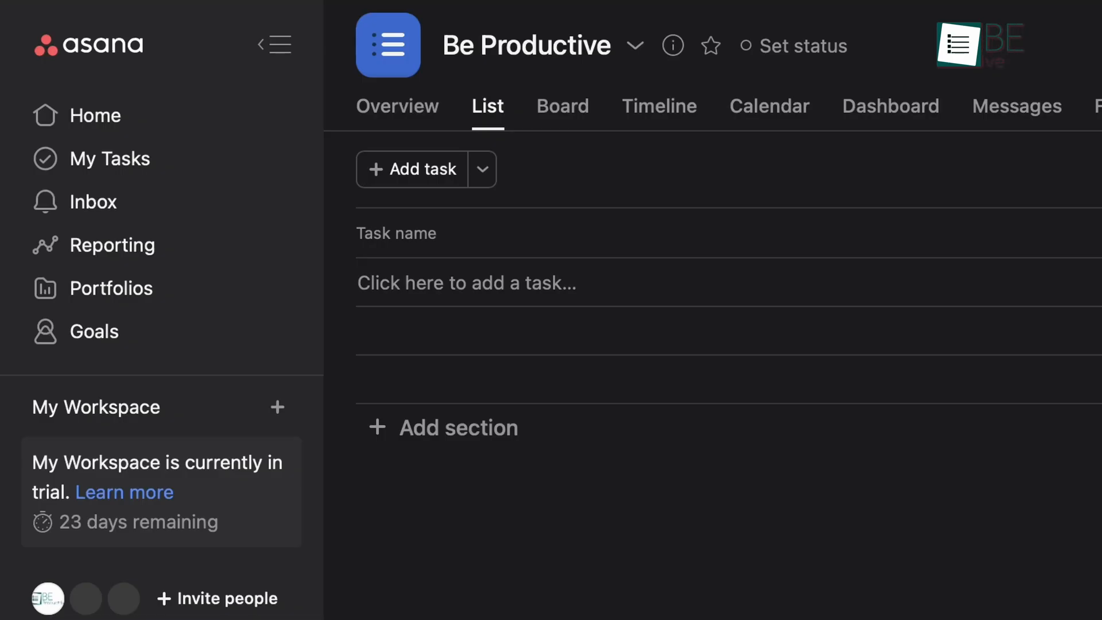
mouse_move(112, 287)
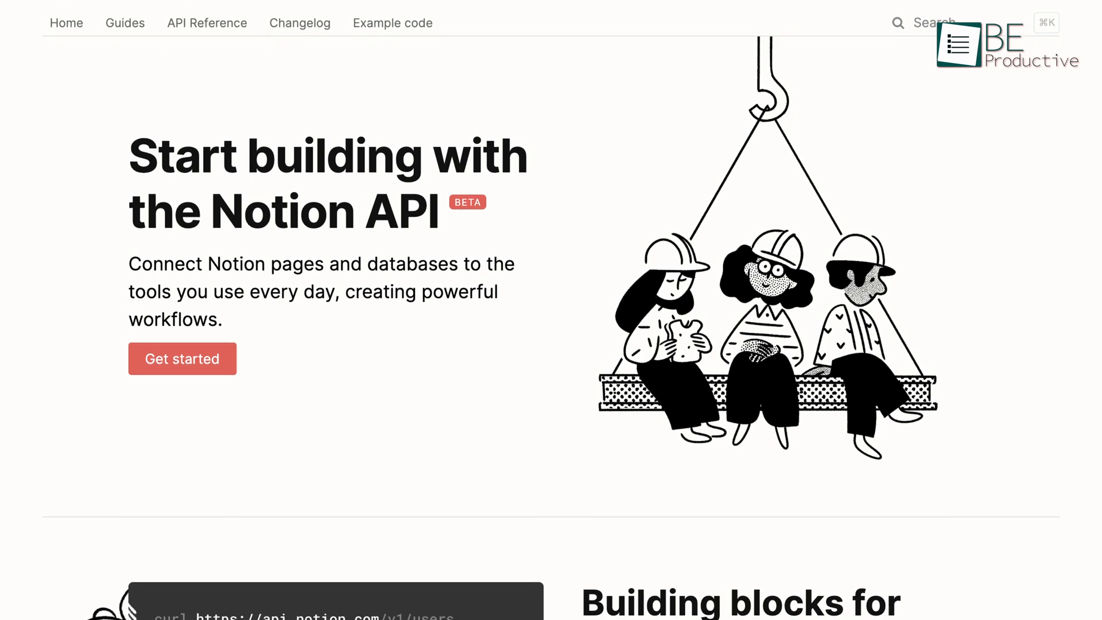
scroll("down", 3)
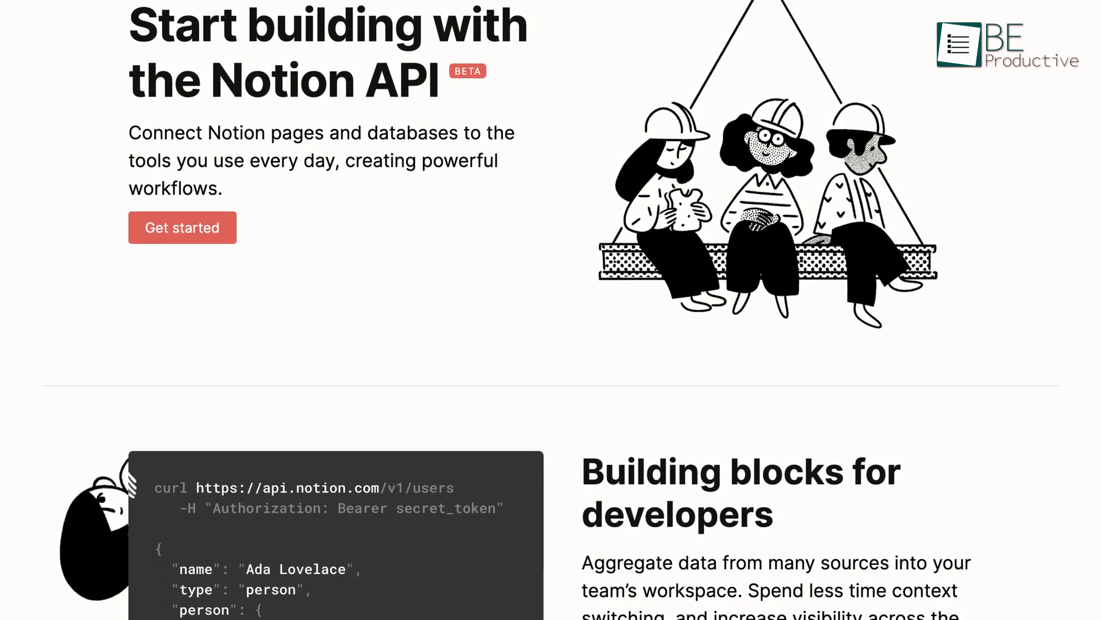
scroll("down", 3)
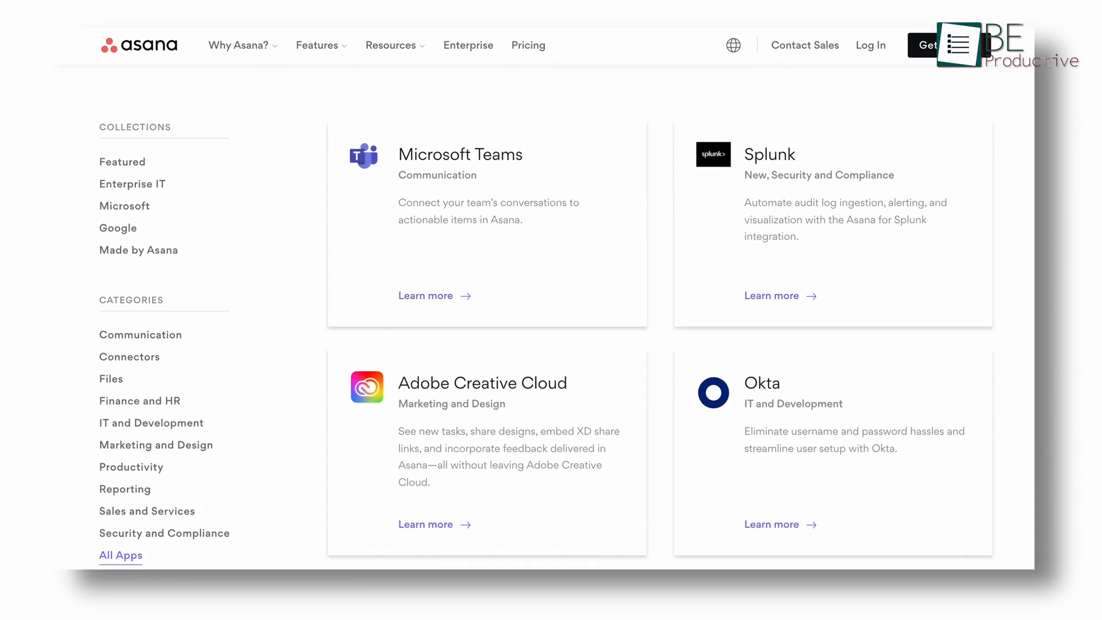
scroll("down", 3)
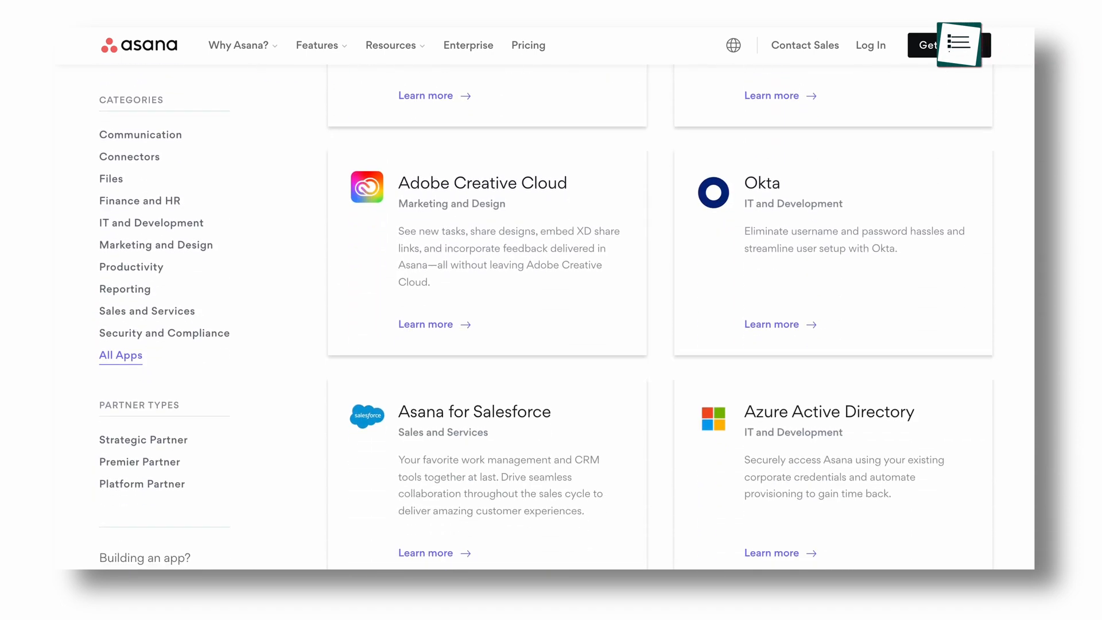
scroll("down", 3)
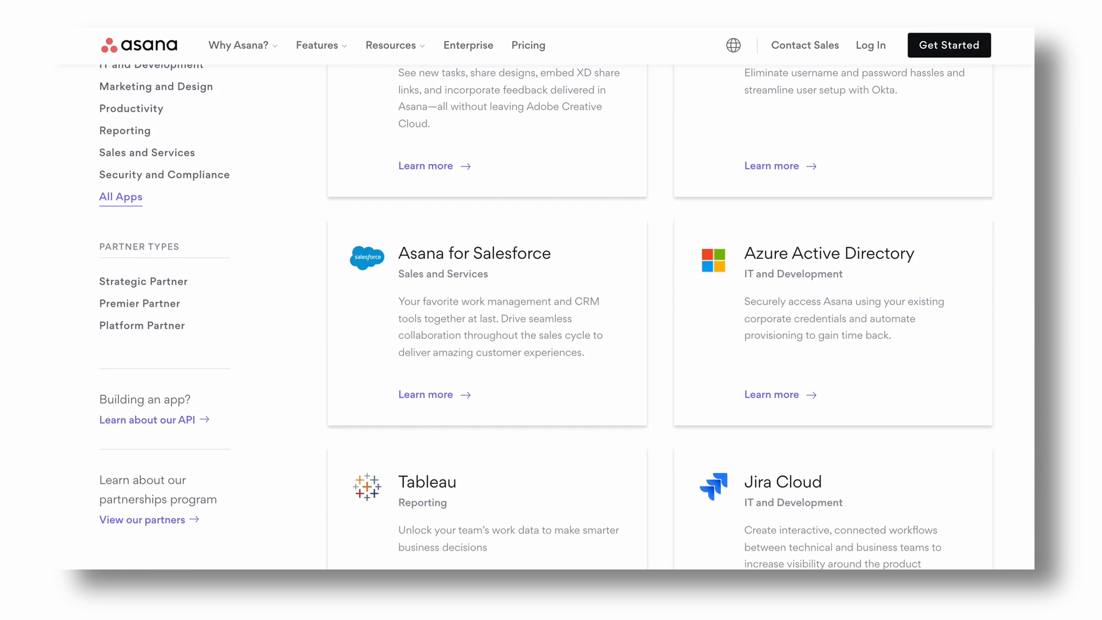
scroll("down", 3)
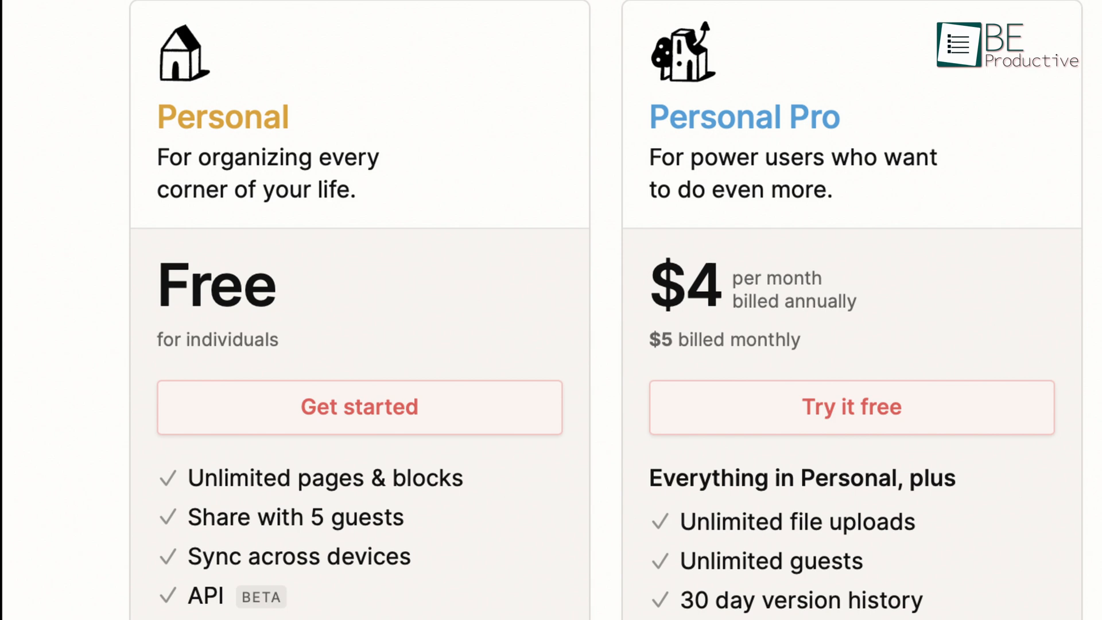
Scroll across Notion's Personal plans and Asana's Basic US$0 and Premium US$10.99 plans
scroll("right", 3)
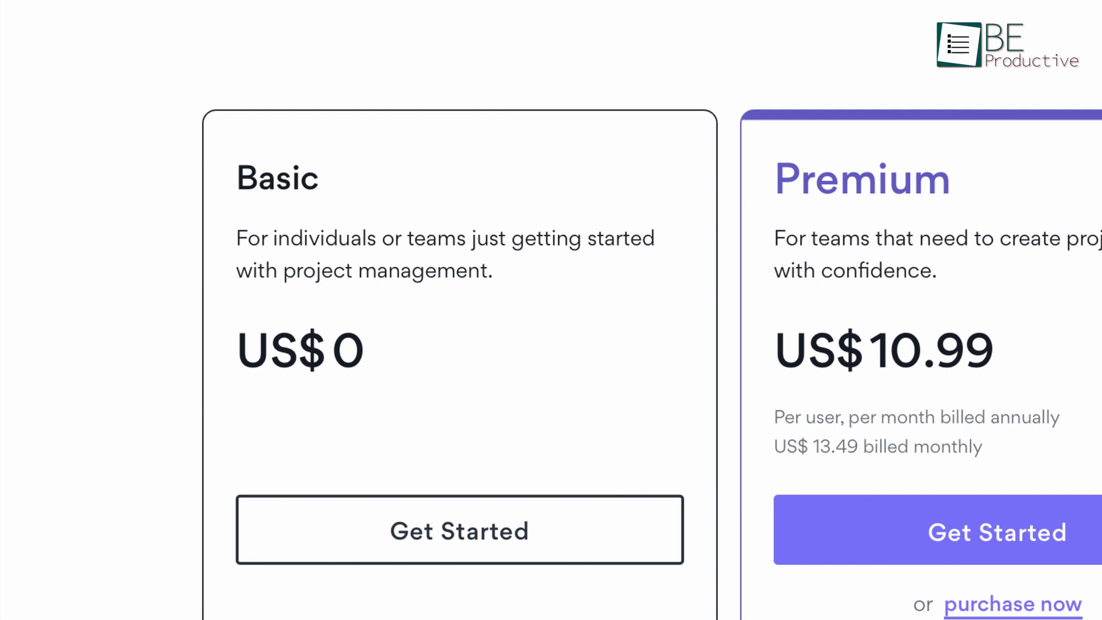
scroll("right", 3)
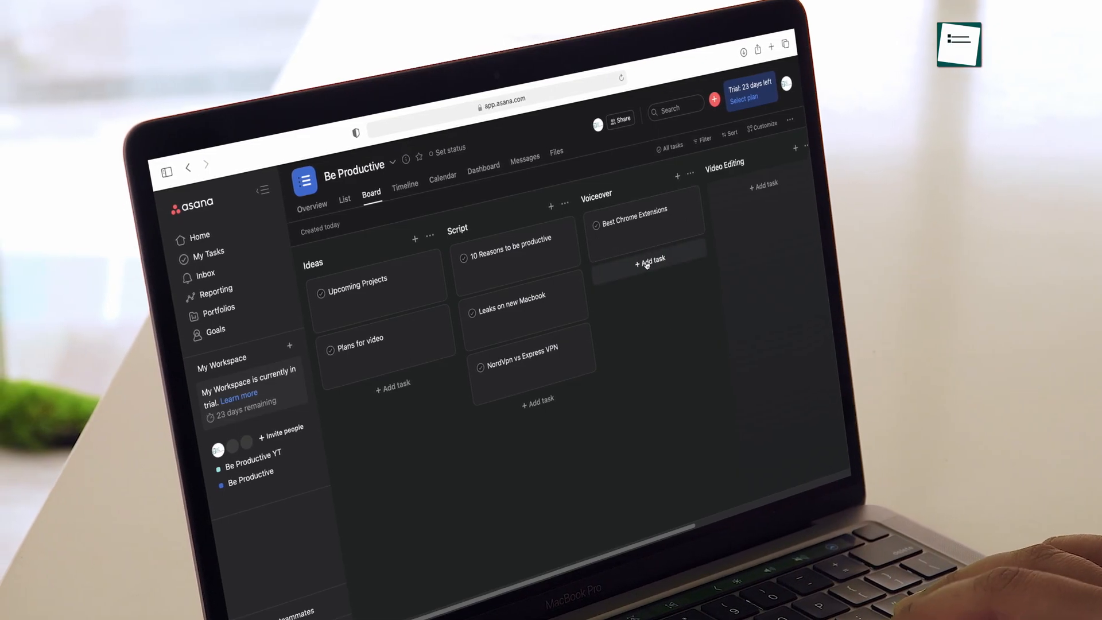
Visit the Acme Inc. Tasks sprint board, Sales CRM page and Marketing mood board
left_click(648, 260)
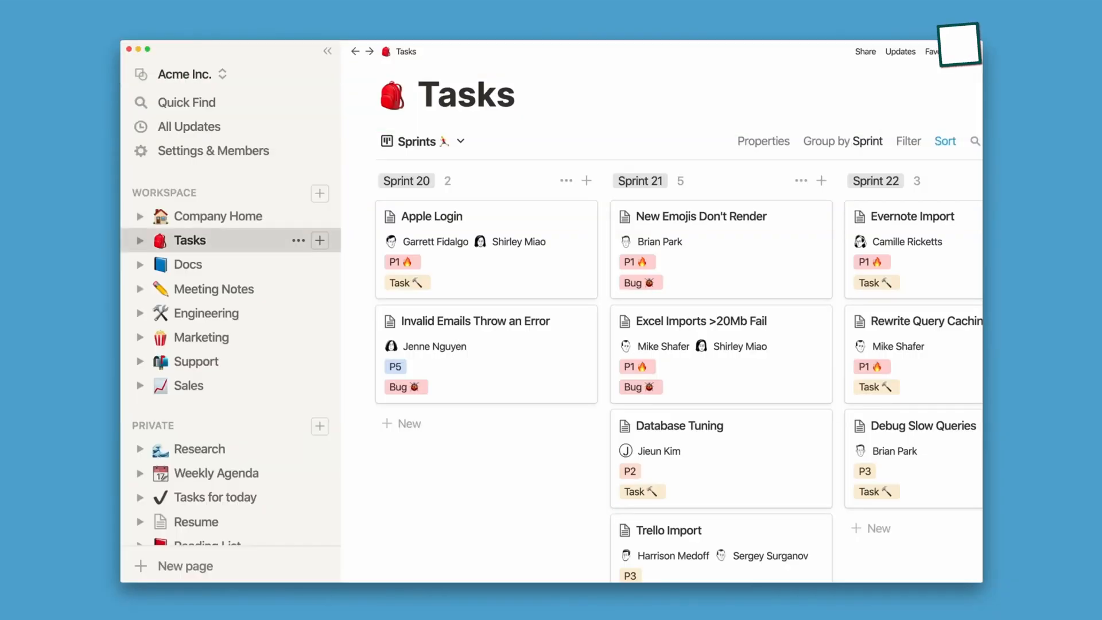
left_click(188, 385)
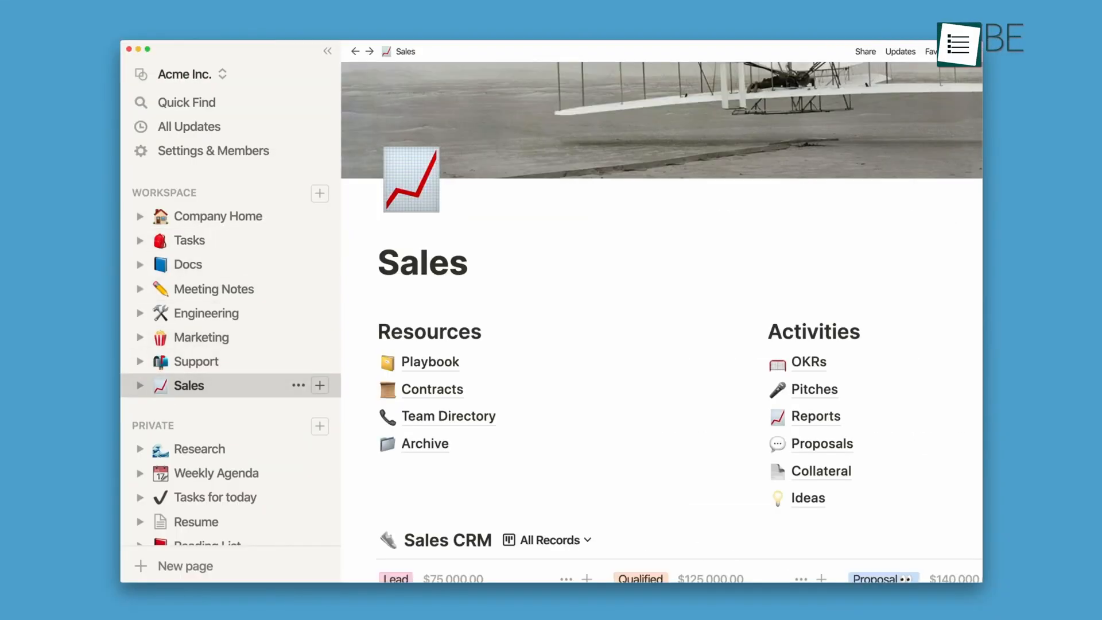
left_click(201, 336)
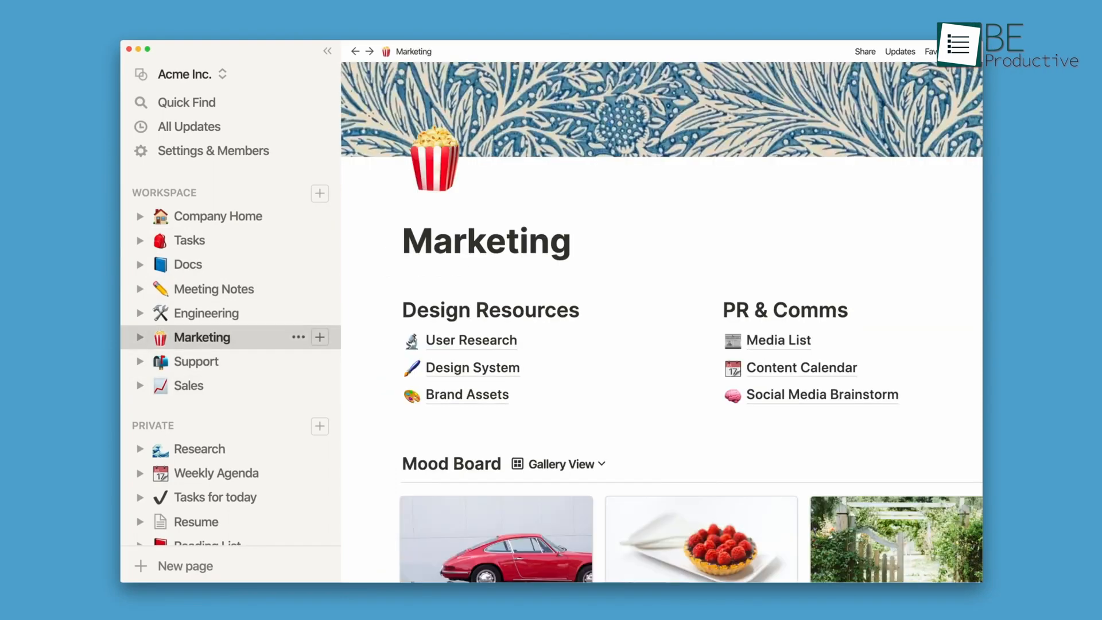